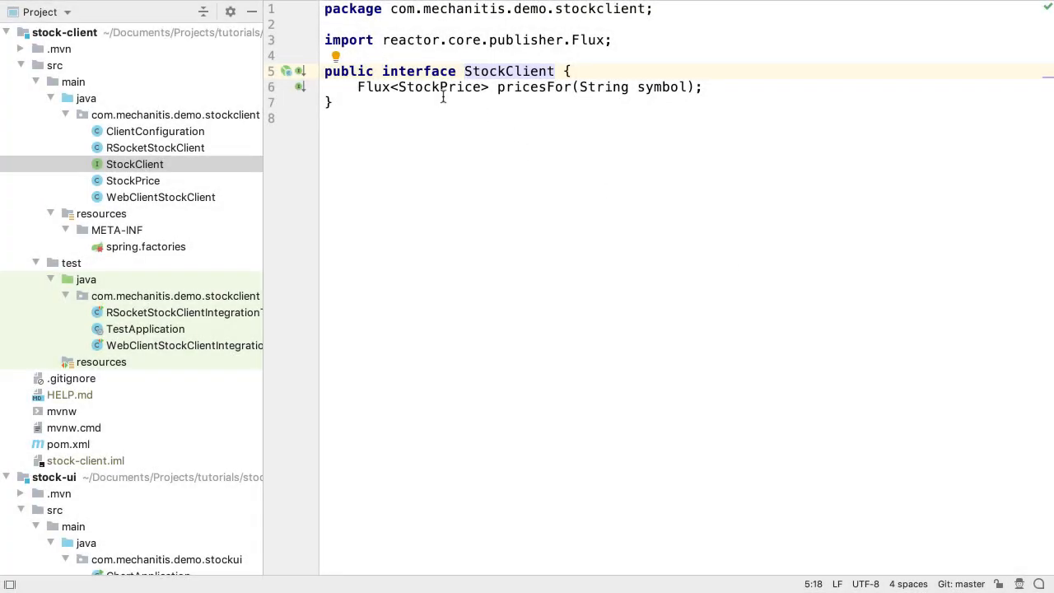
pyautogui.click(294, 72)
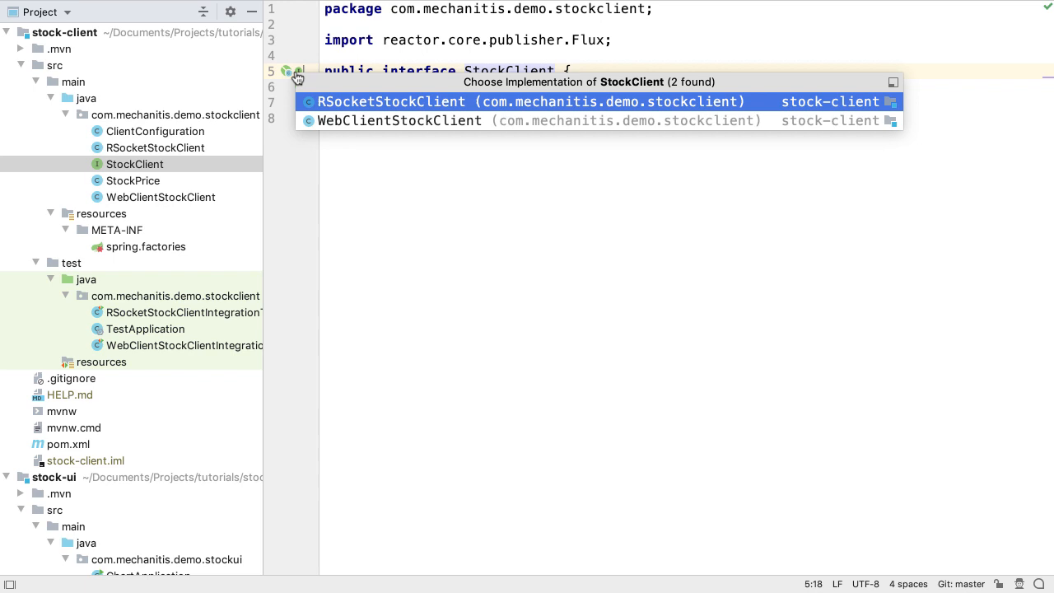
pyautogui.moveTo(392, 120)
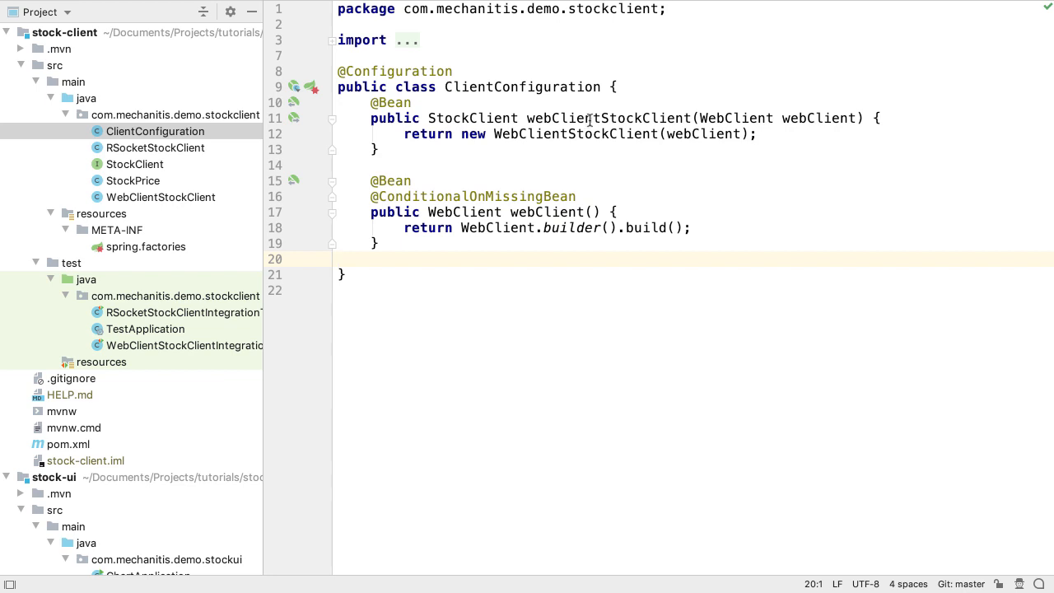
pyautogui.doubleClick(609, 118)
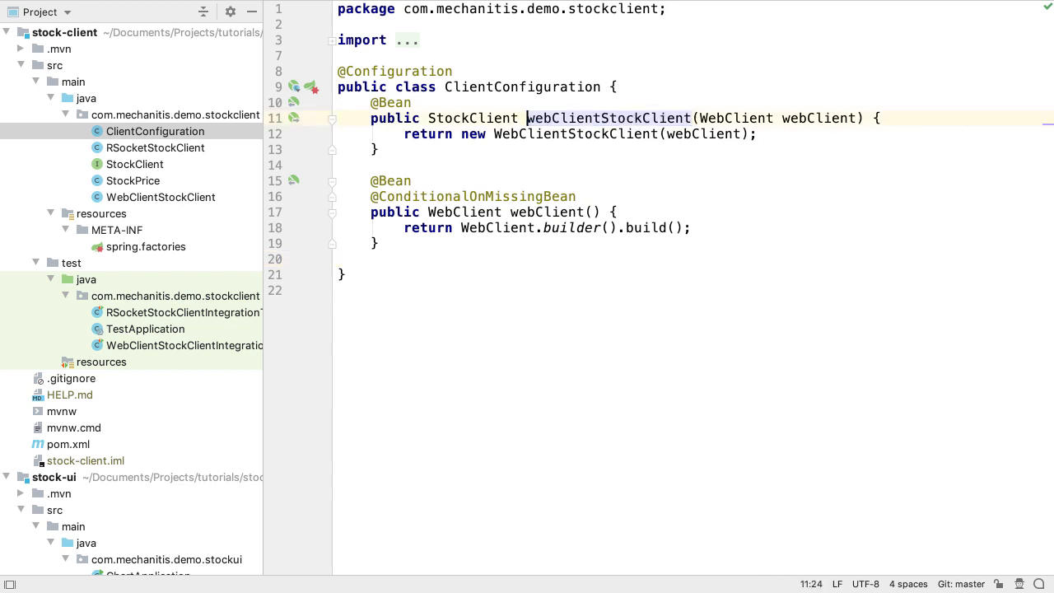
pyautogui.click(415, 102)
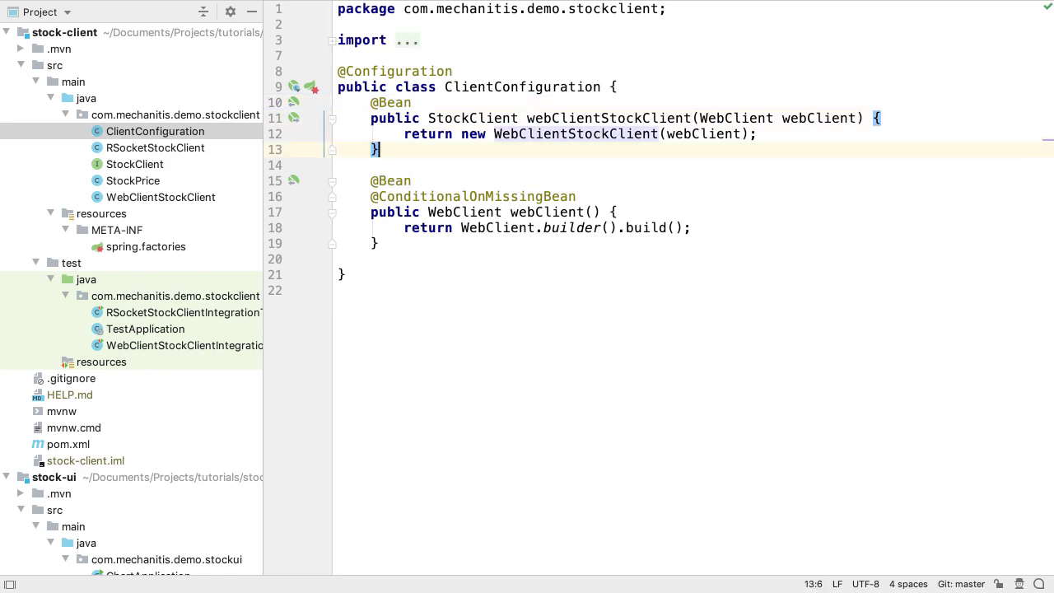
pyautogui.write('@Bean')
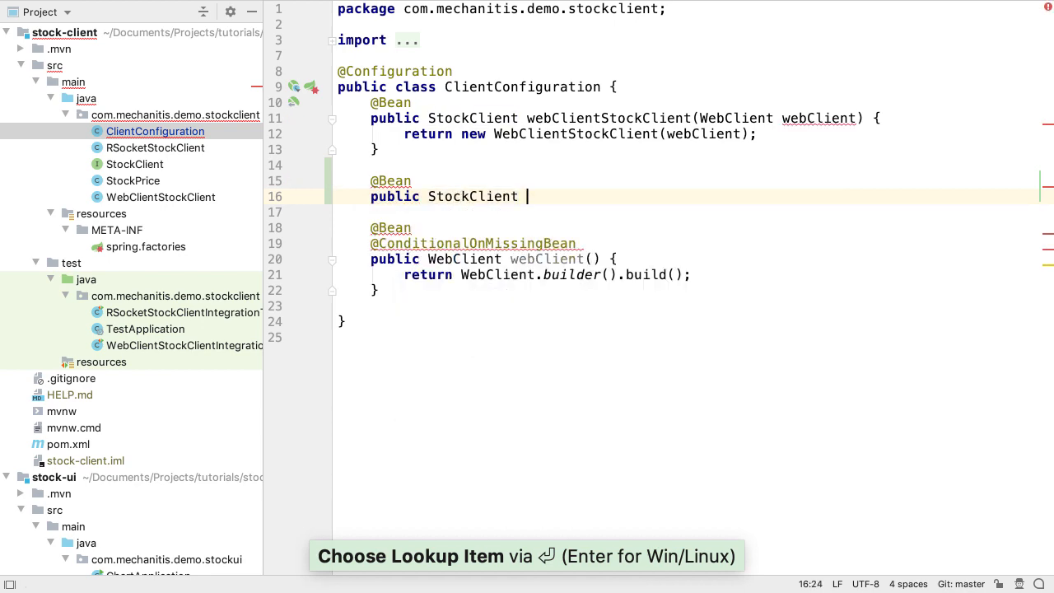
# Define rSocketStockClient(RSocketRequester) returning new RSocketStockClient, via Change Signature refactor.
pyautogui.write('rSocketStockClient() {')
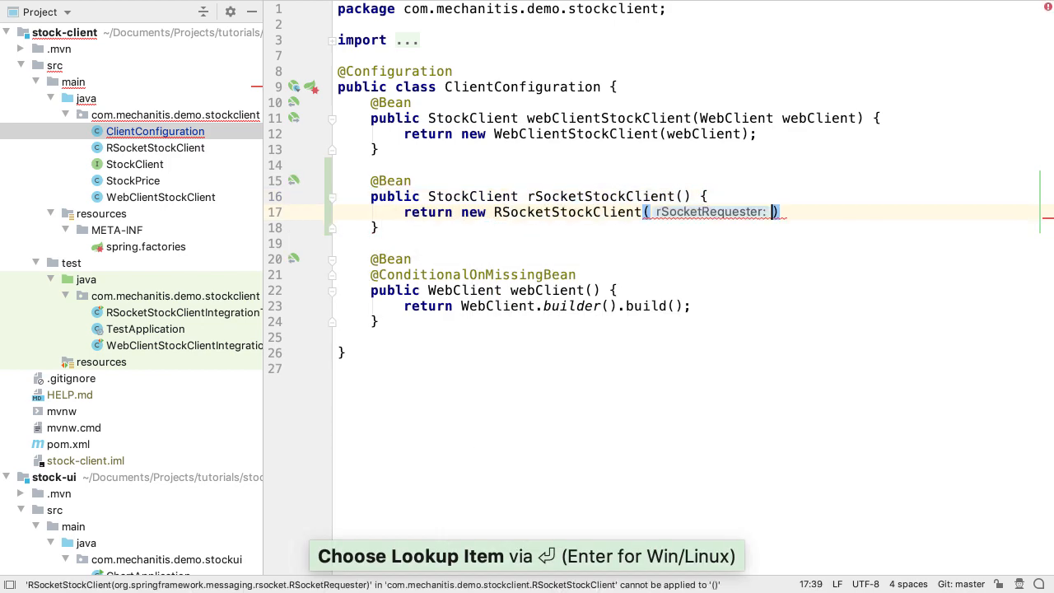
pyautogui.write('rSocke')
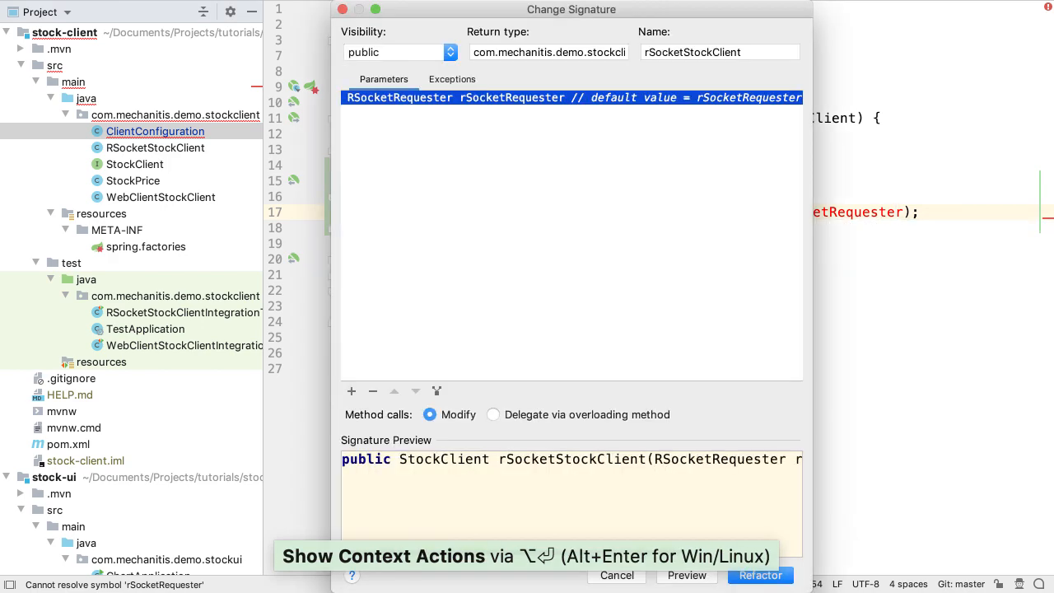
pyautogui.click(759, 575)
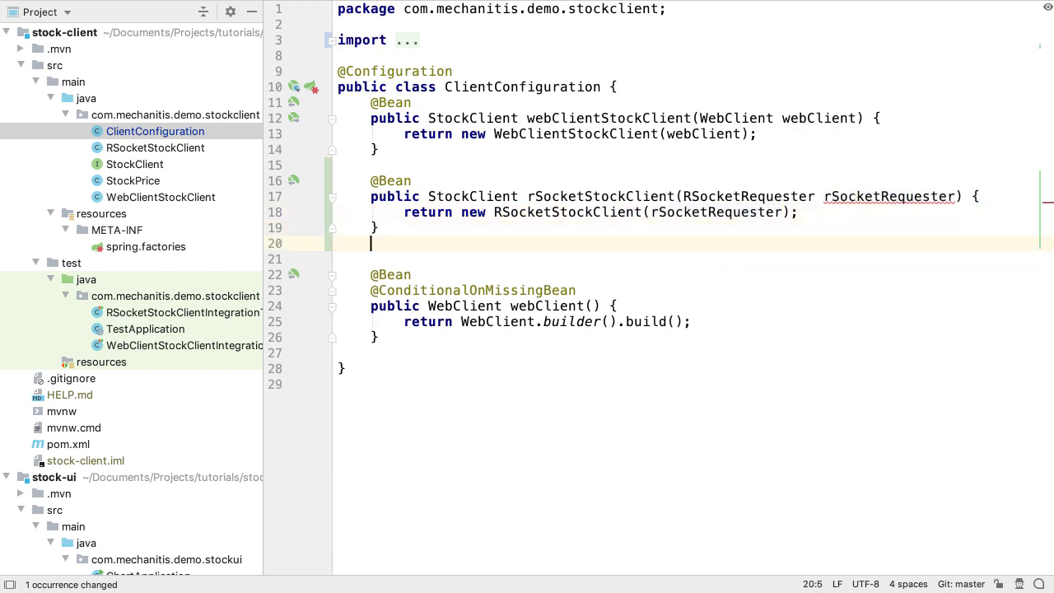
pyautogui.write('@Bean')
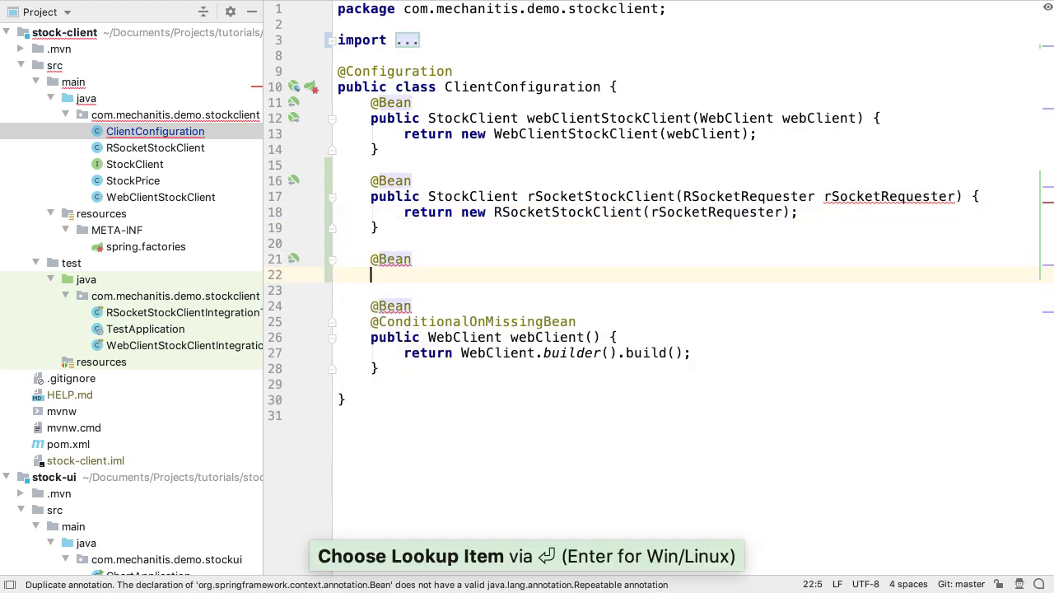
# Declare the rSocketRequester bean with an RSocketRequester.Builder parameter named builder.
pyautogui.write('public RSocketRequester rSo')
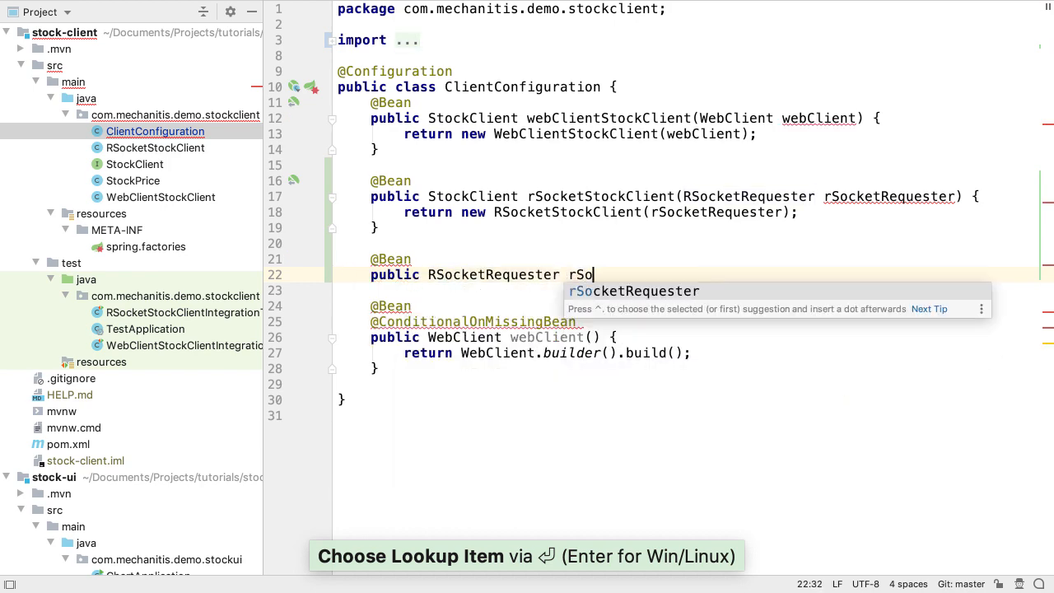
pyautogui.press('Enter')
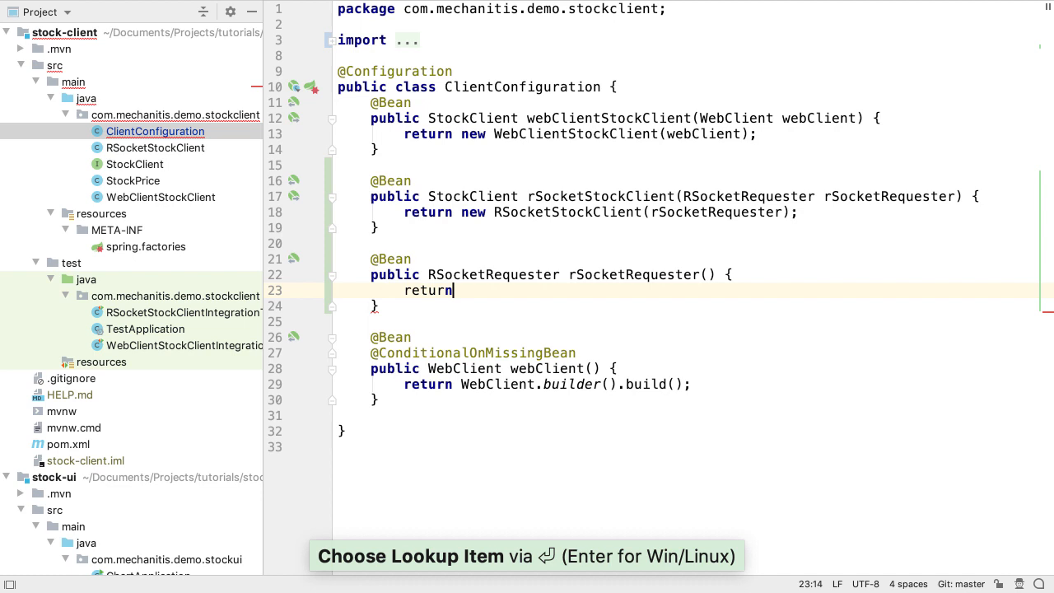
pyautogui.write('builder')
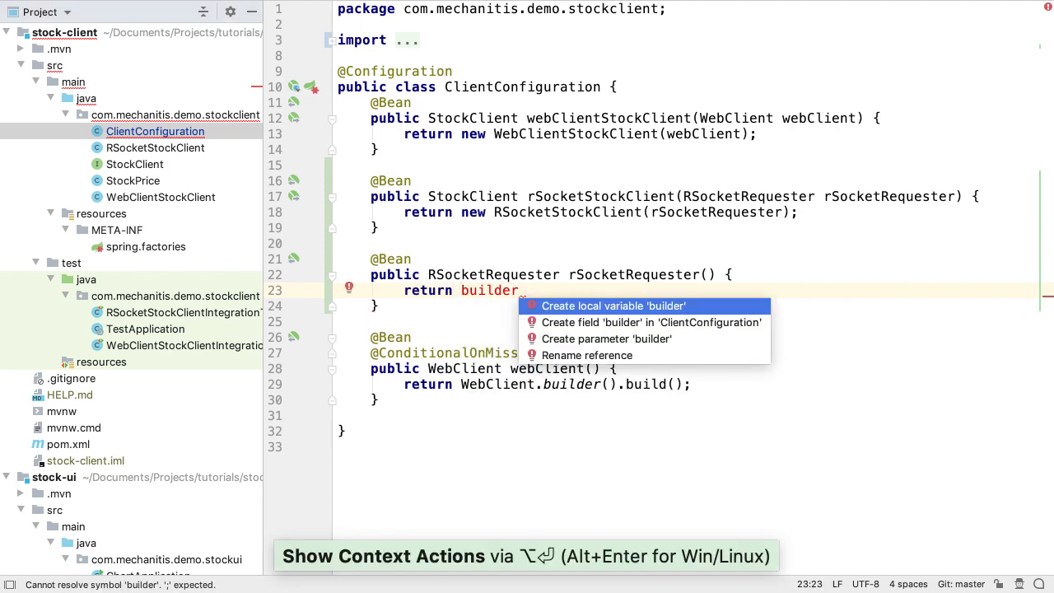
pyautogui.click(606, 340)
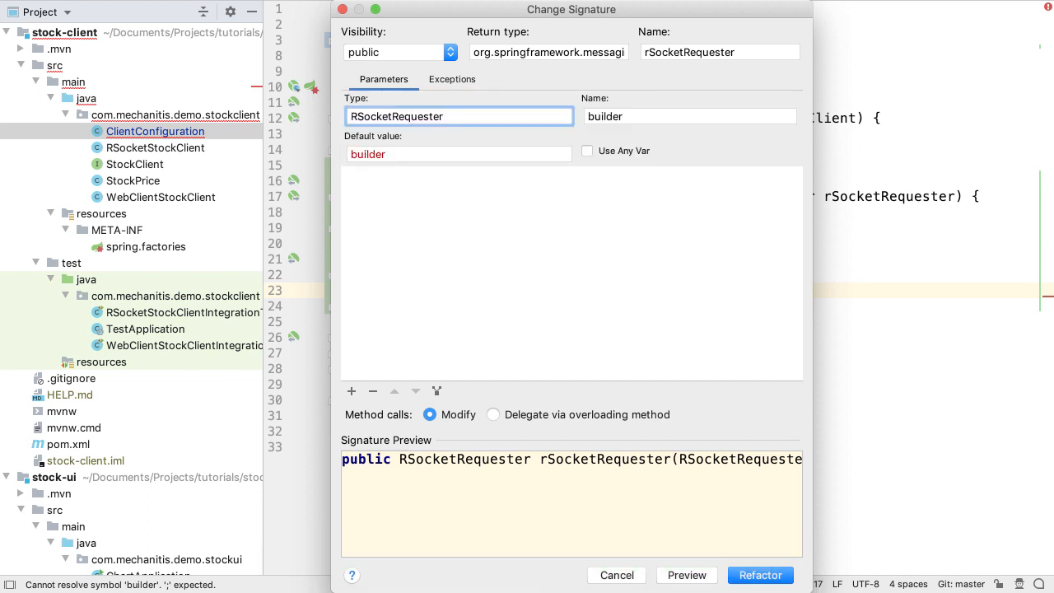
pyautogui.write('.Builder')
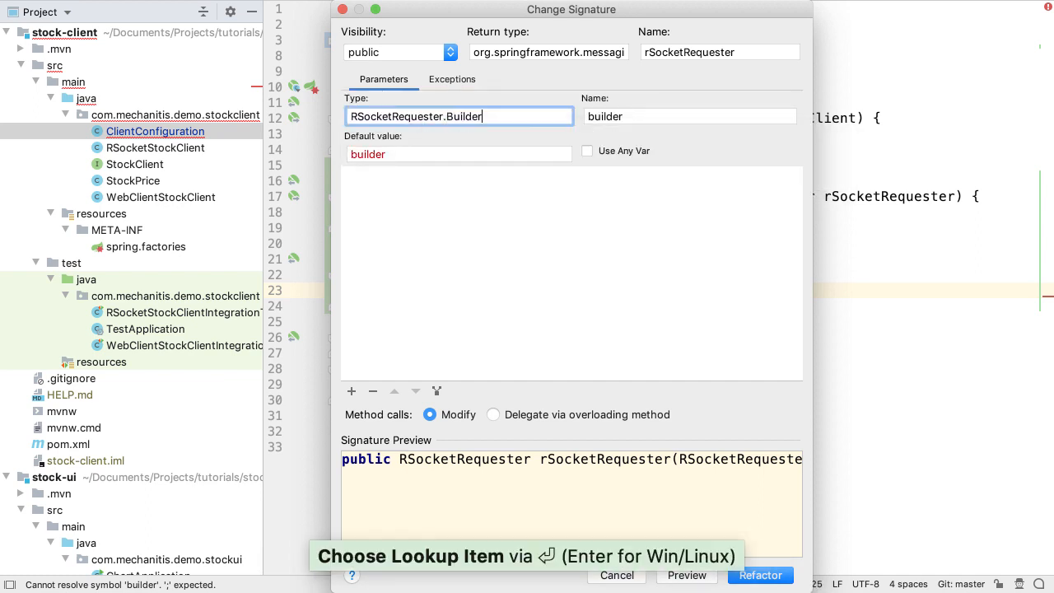
pyautogui.click(759, 575)
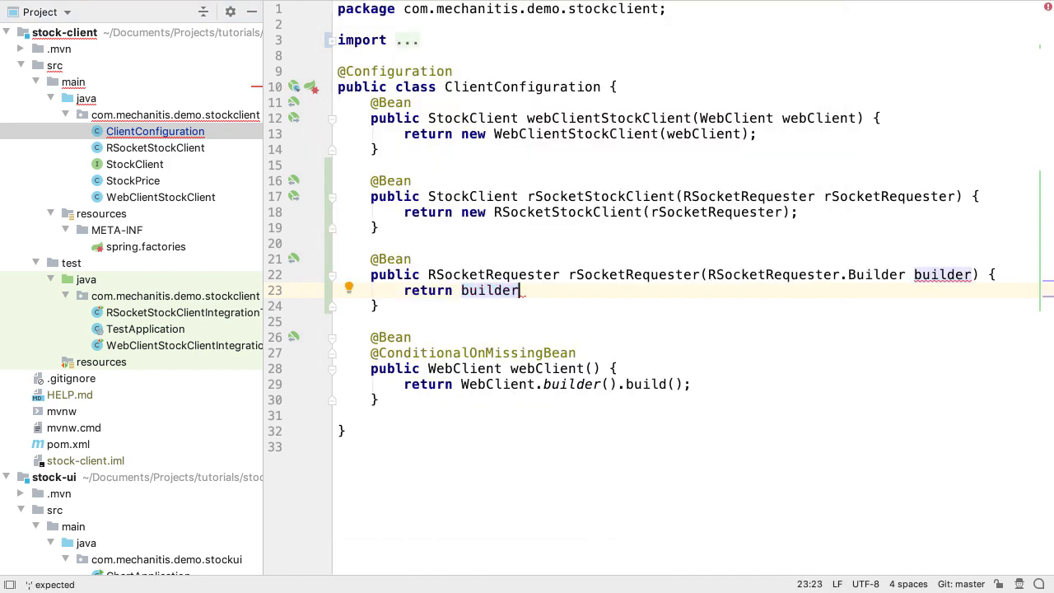
# Return builder.connectTcp("localhost", 7000).block() from the rSocketRequester bean.
pyautogui.write('.connectTcp(,')
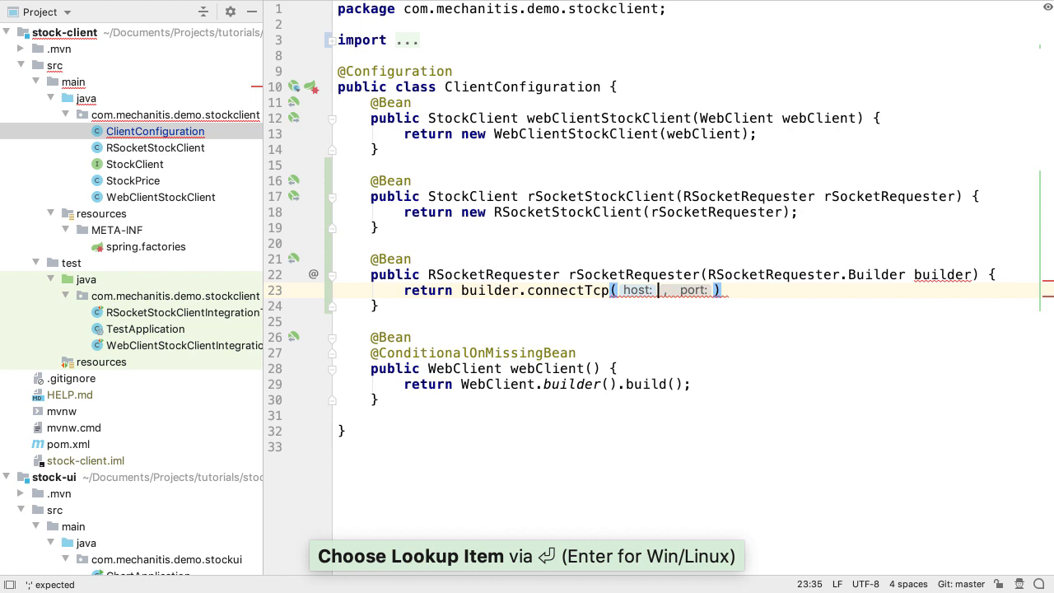
pyautogui.write('localhost"')
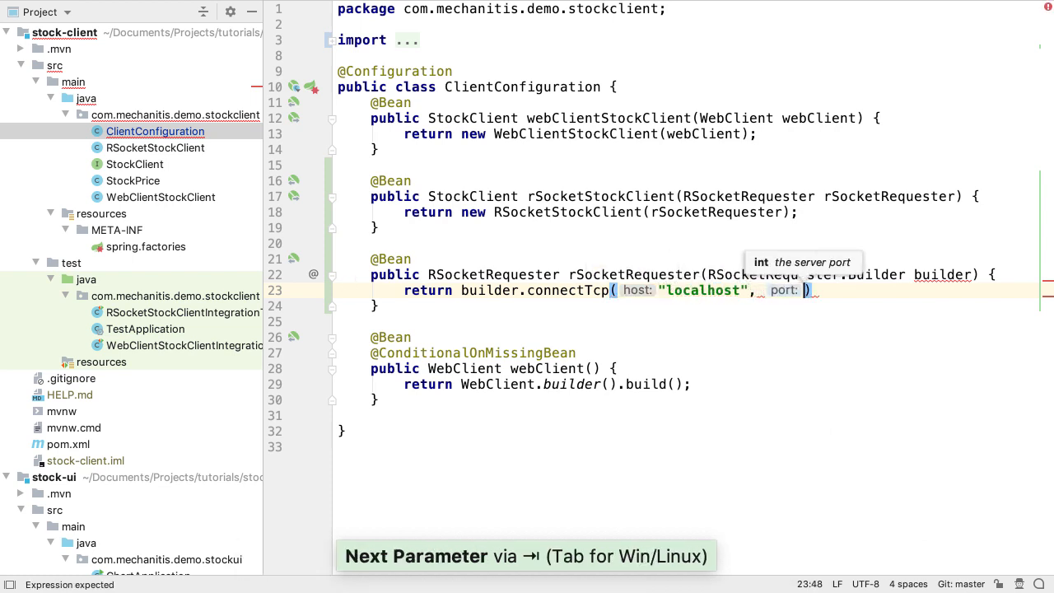
pyautogui.write('7000')
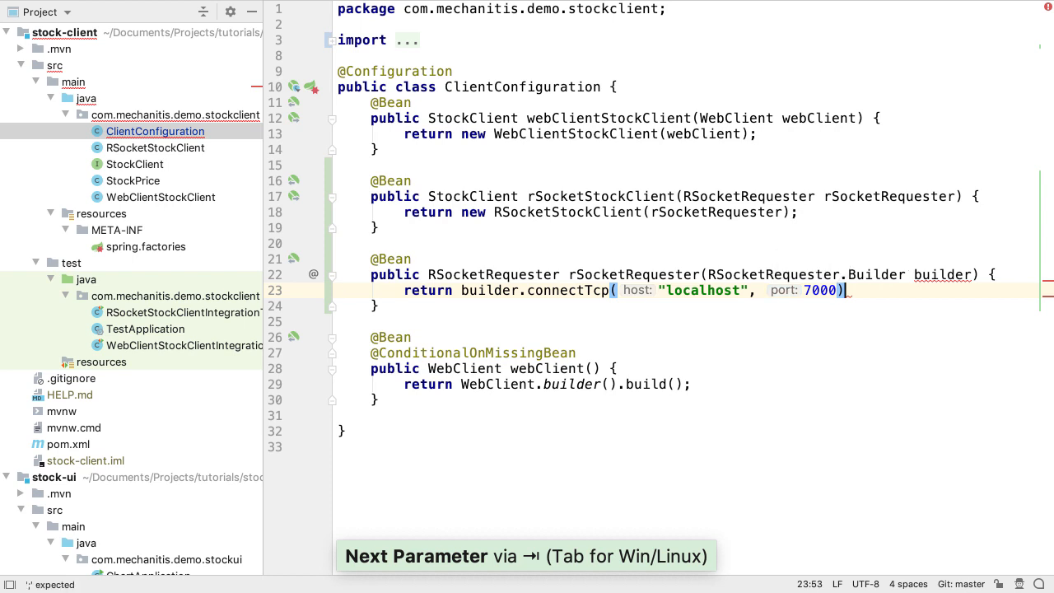
pyautogui.write('.block();')
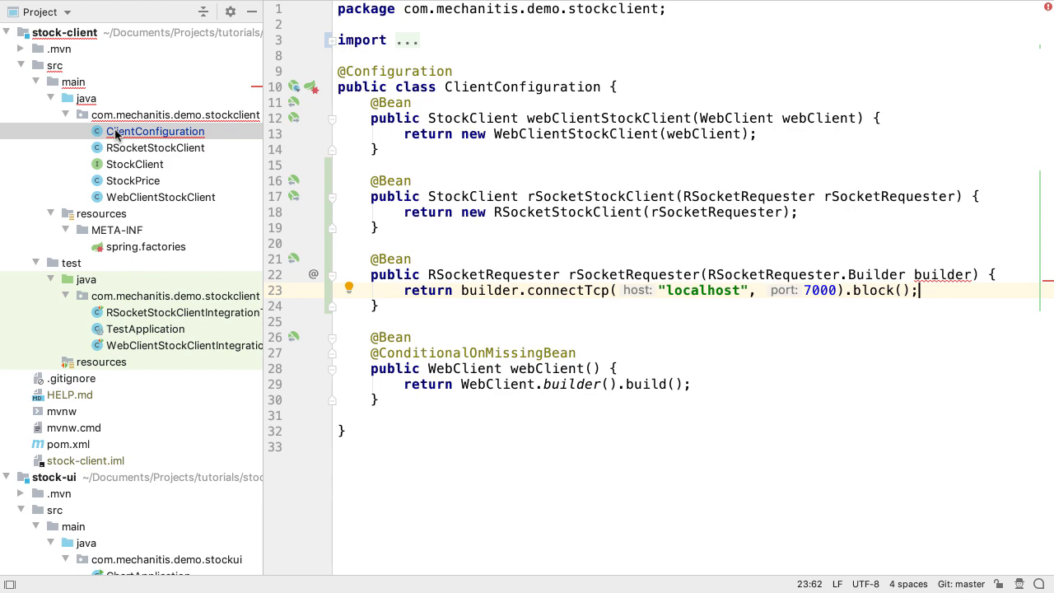
# Scroll through ChartController to its StockClient constructor dependency.
pyautogui.scroll(-3)
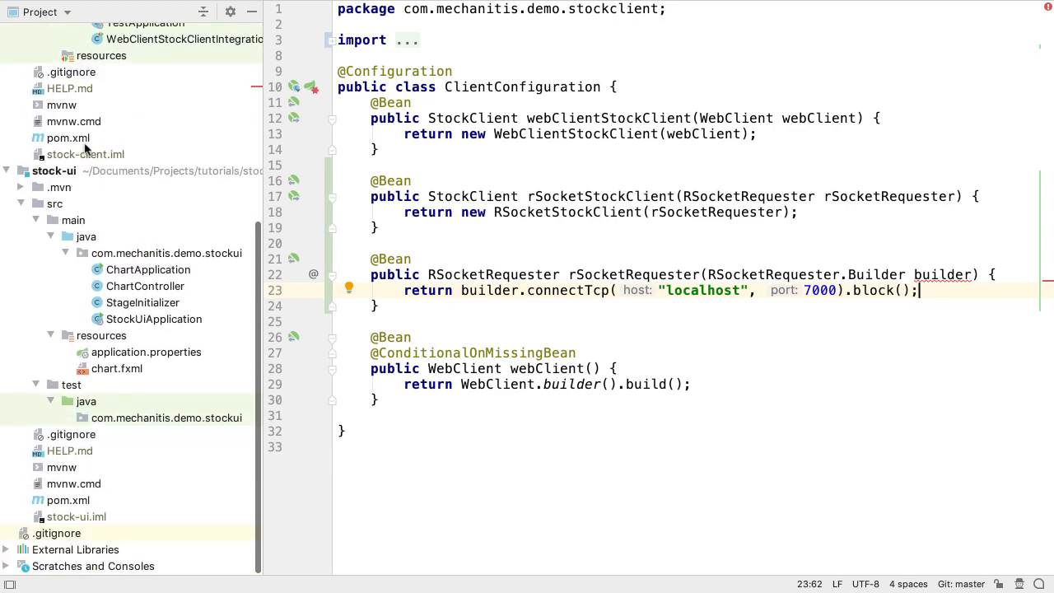
pyautogui.moveTo(172, 293)
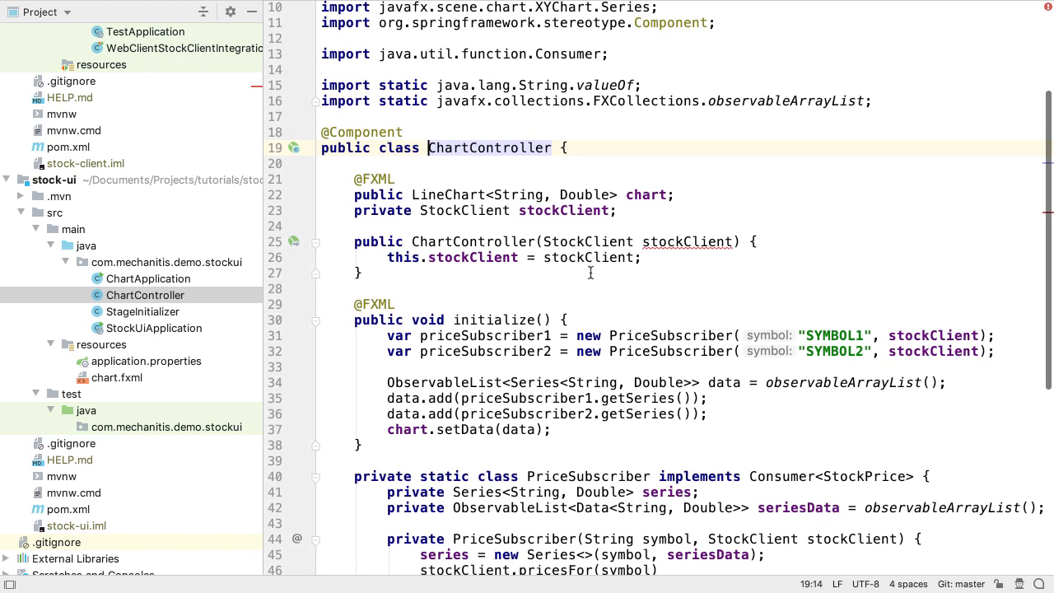
pyautogui.scroll(-3)
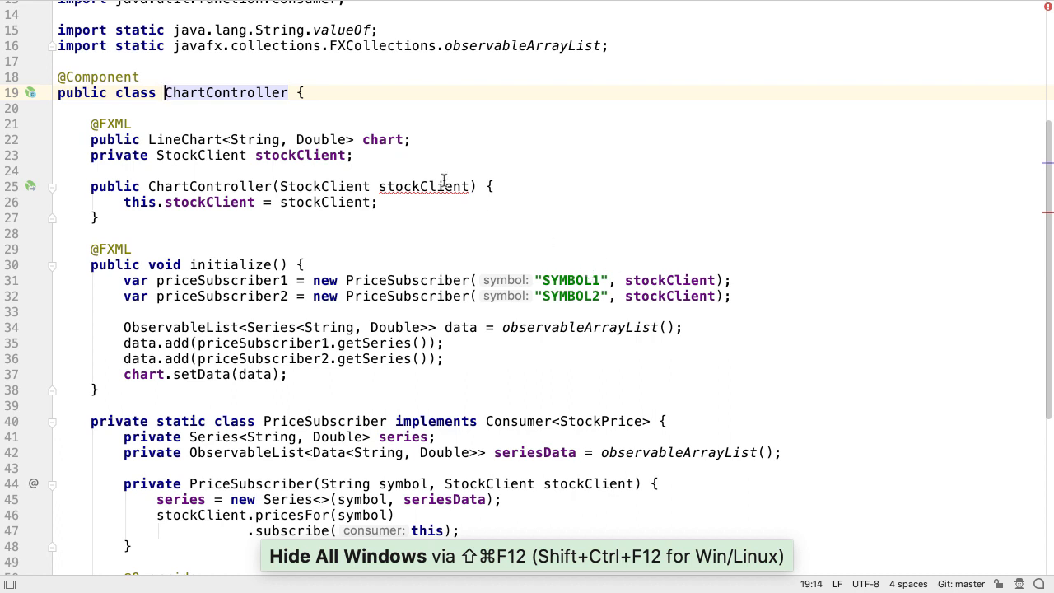
pyautogui.moveTo(425, 186)
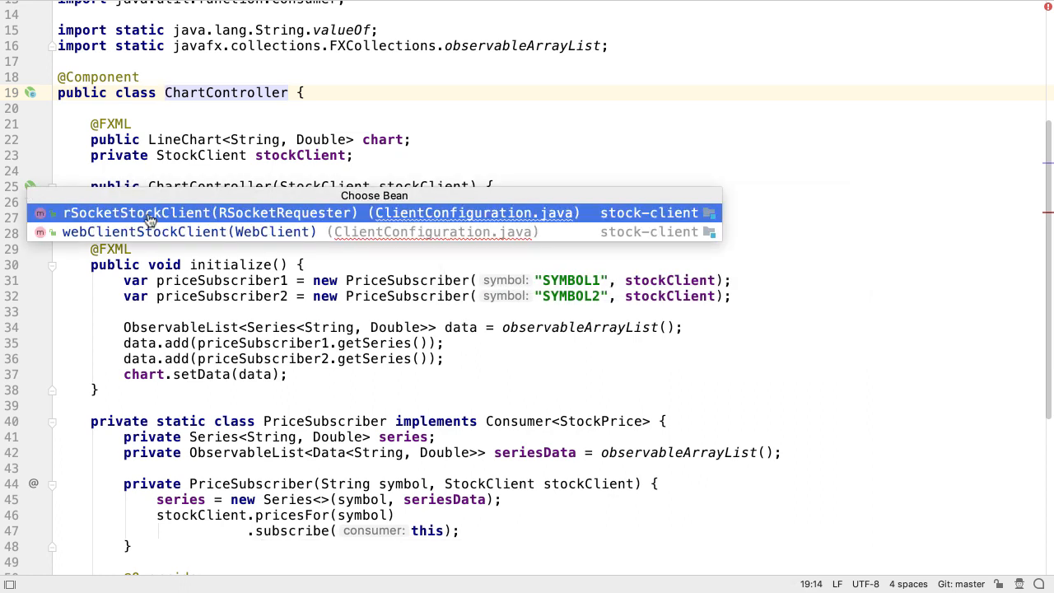
pyautogui.moveTo(150, 216)
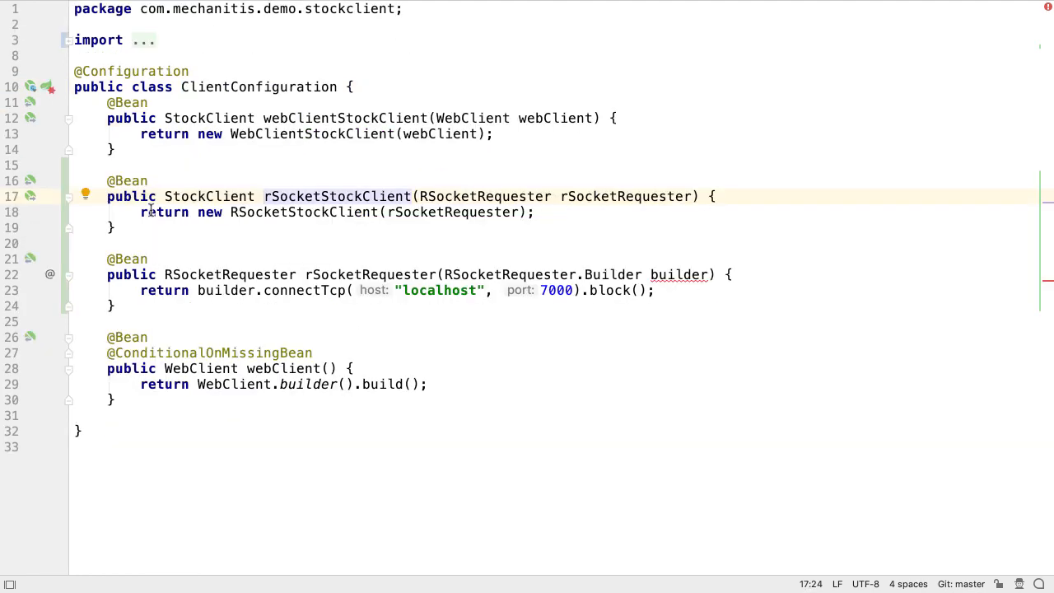
pyautogui.moveTo(522, 145)
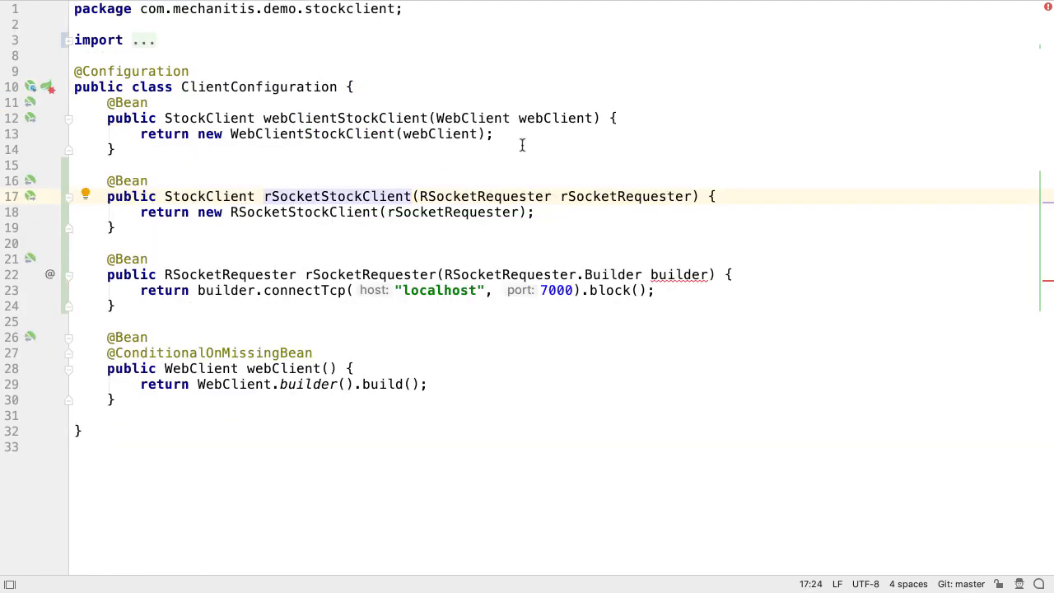
pyautogui.click(150, 102)
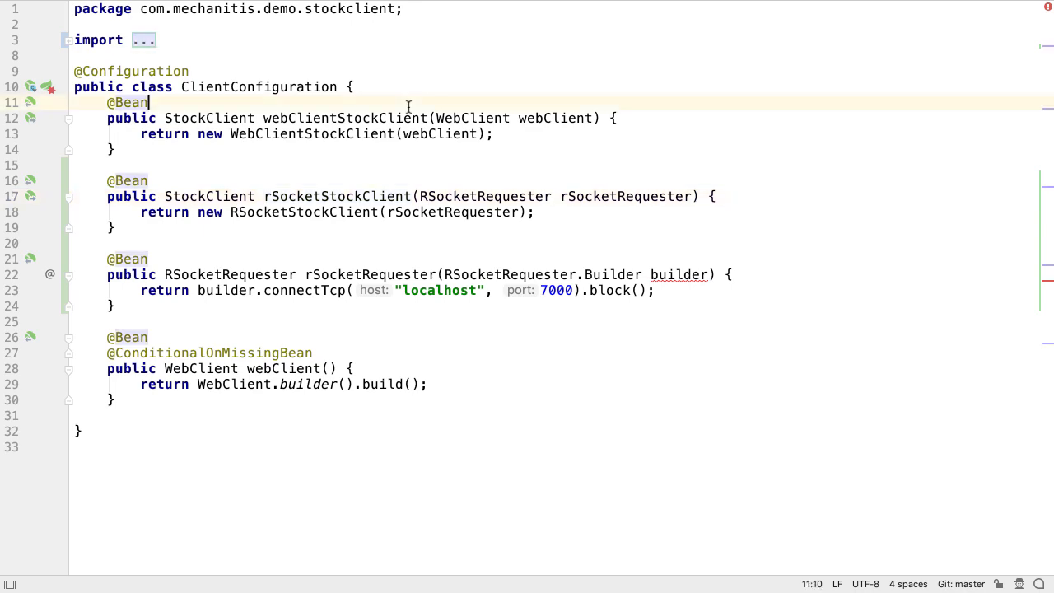
pyautogui.write('@Profile("')
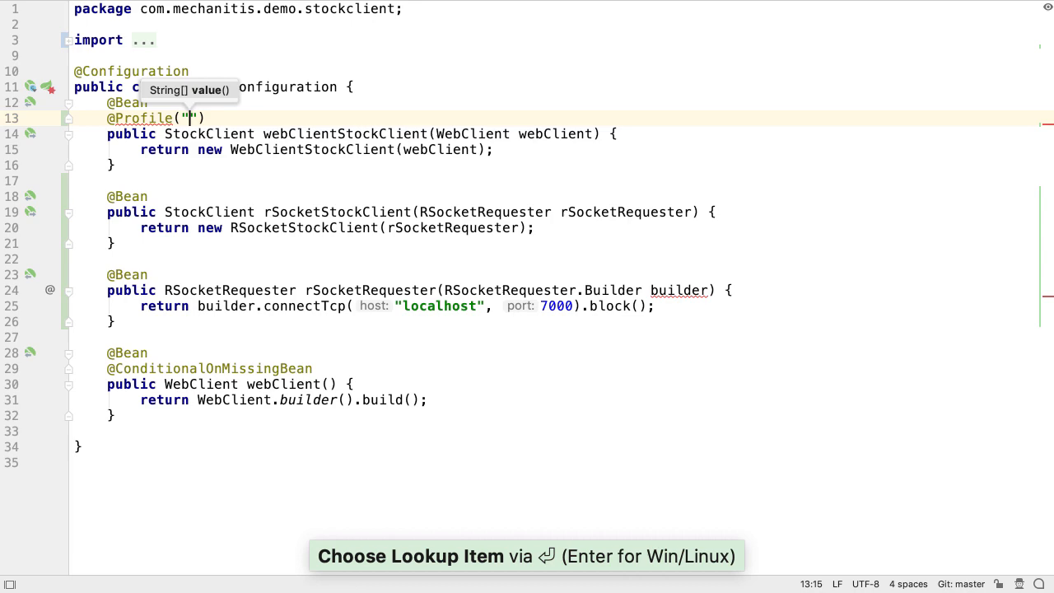
pyautogui.write('sse')
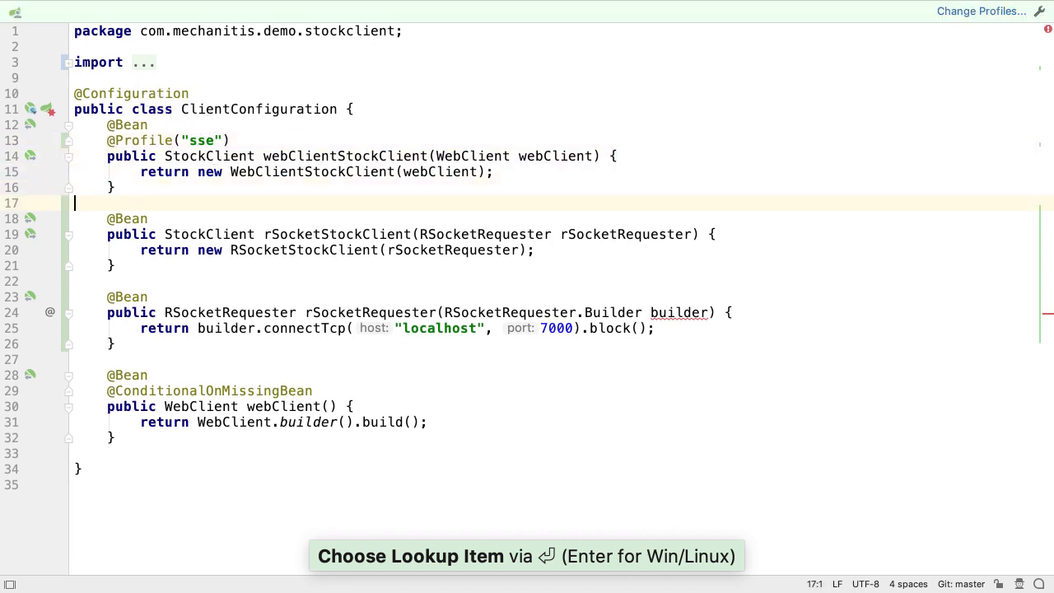
pyautogui.press('enter')
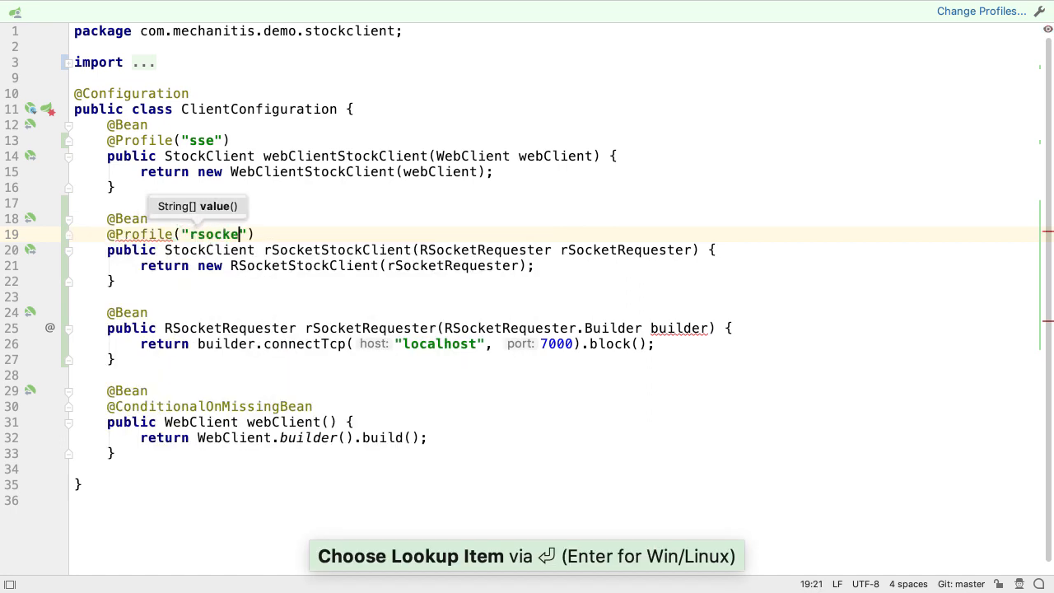
pyautogui.write('t')
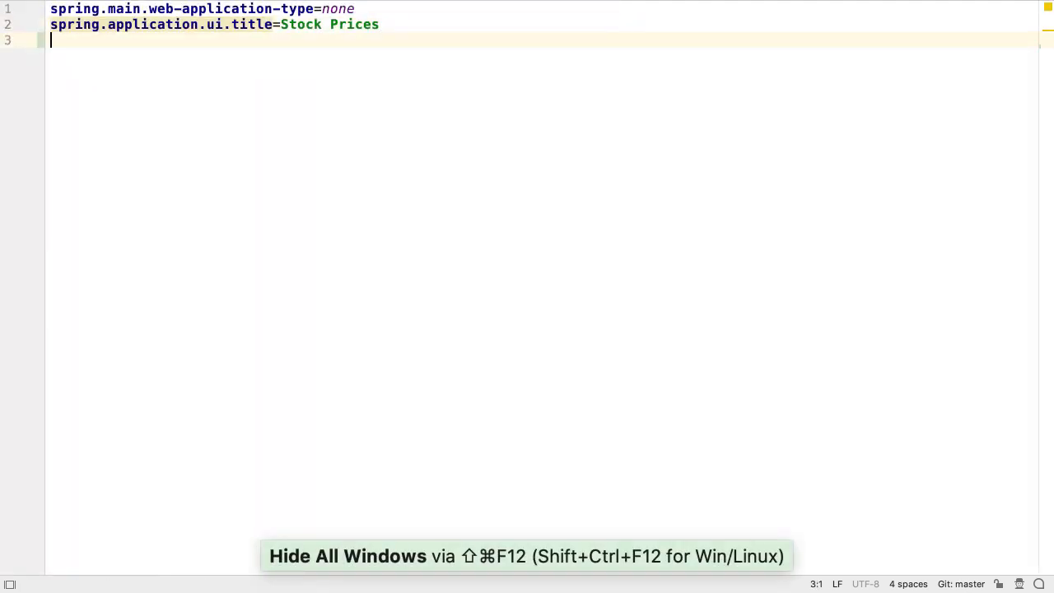
# Set spring.profiles.active=sse, run StockUiApplication and confirm the 'profiles are active: sse' log.
pyautogui.write('spring.profiles.active=')
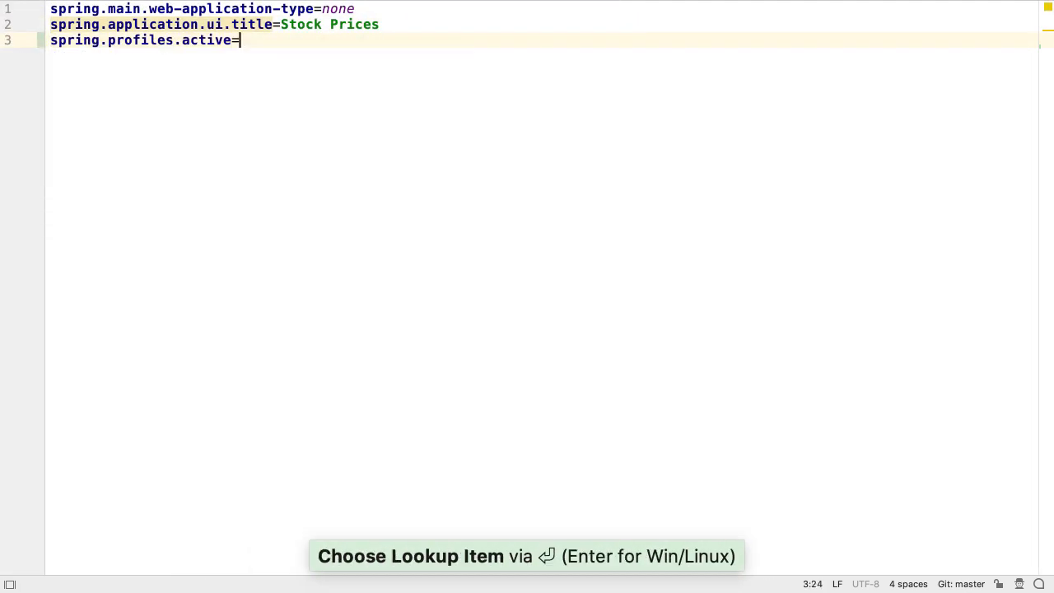
pyautogui.write('sse')
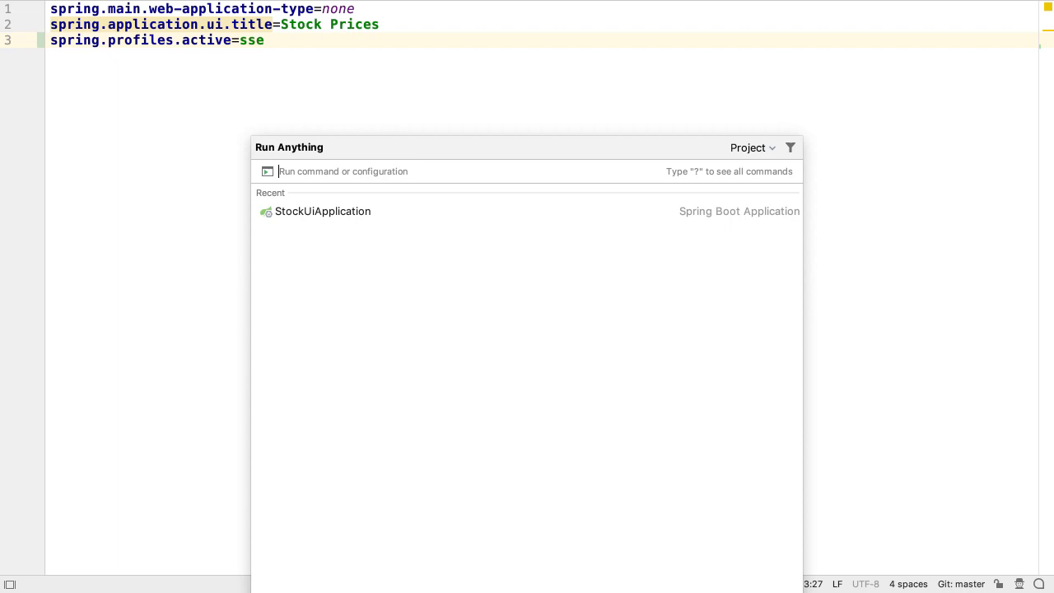
pyautogui.press('Escape')
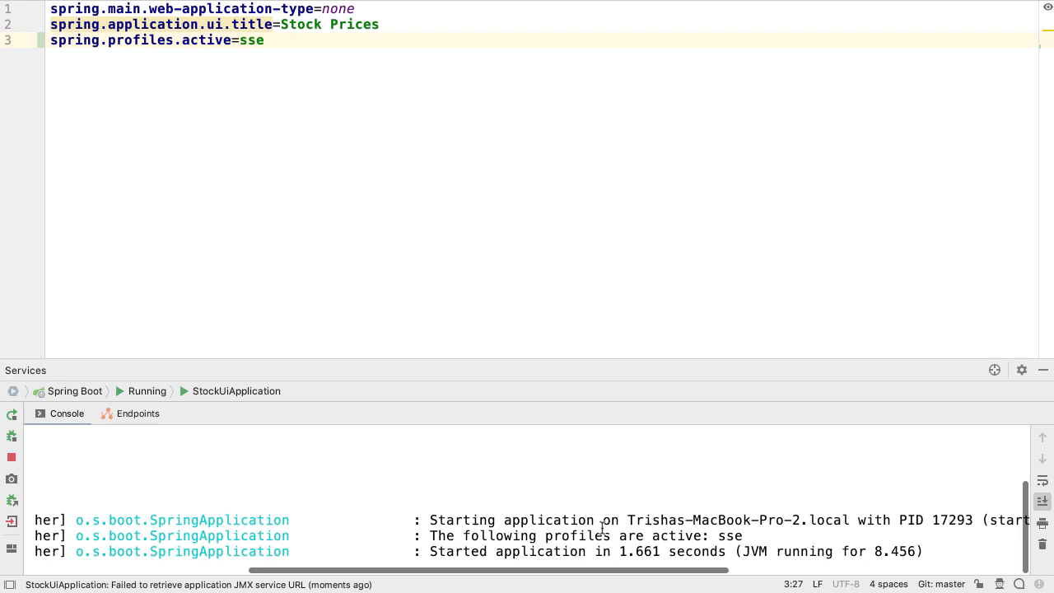
pyautogui.moveTo(545, 535); pyautogui.dragTo(741, 535)
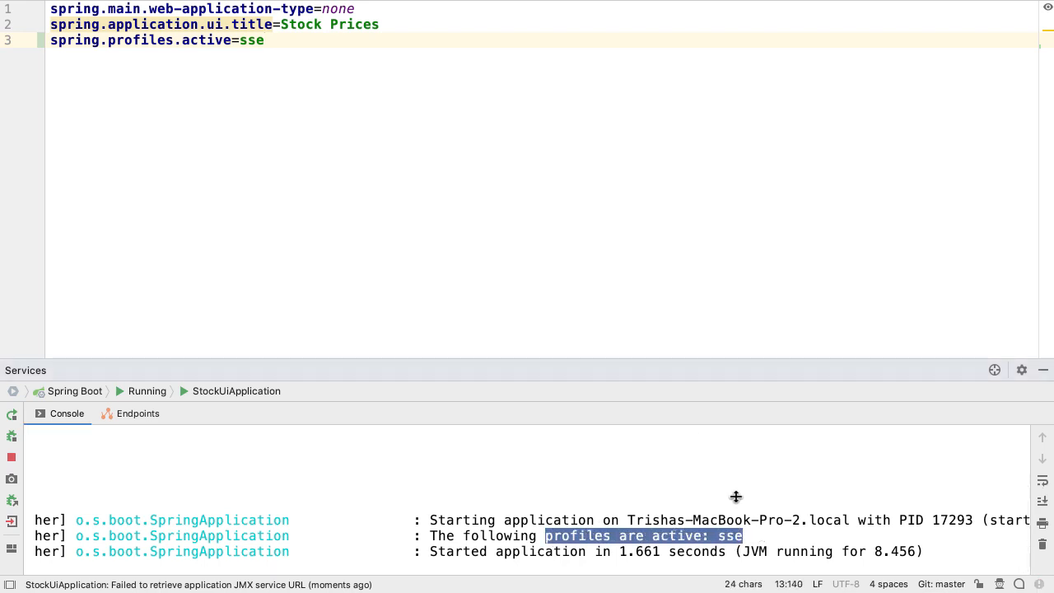
pyautogui.press('cmd+e')
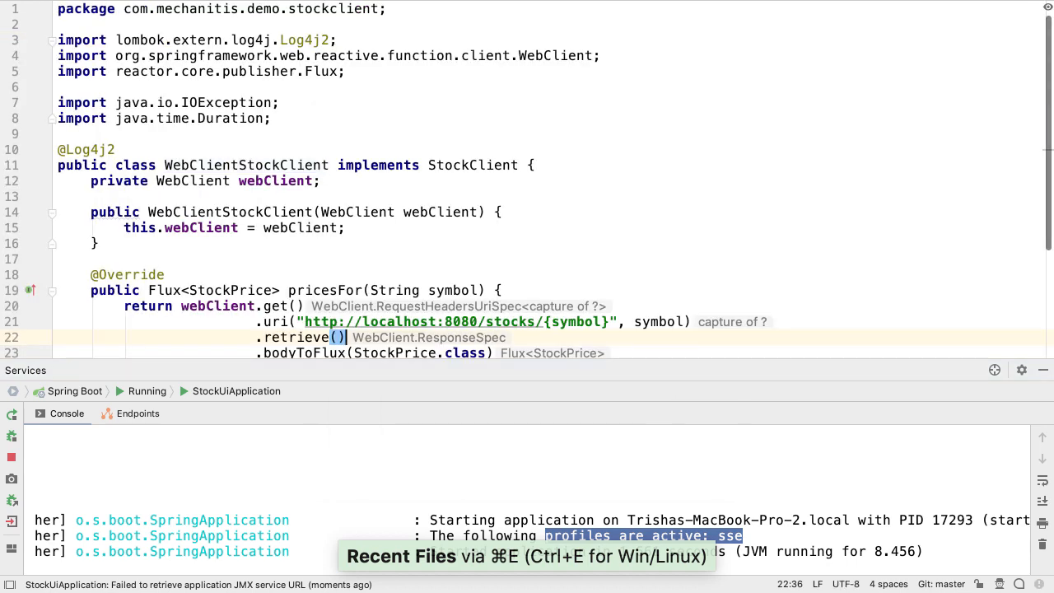
# Add log.info("WebClient stock client") as the first line of pricesFor.
pyautogui.write('lo')
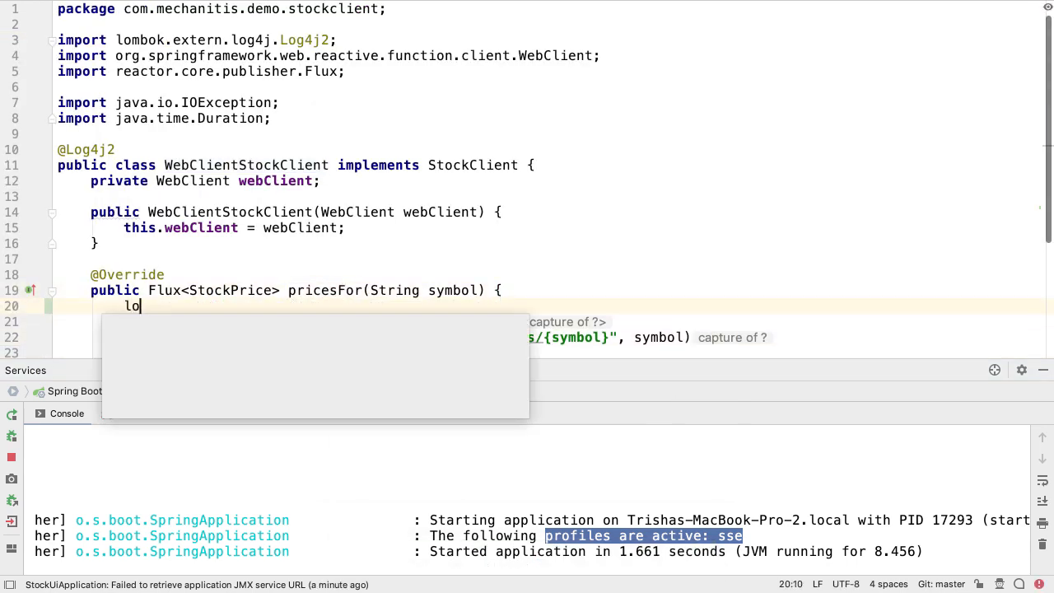
pyautogui.write('g.info();')
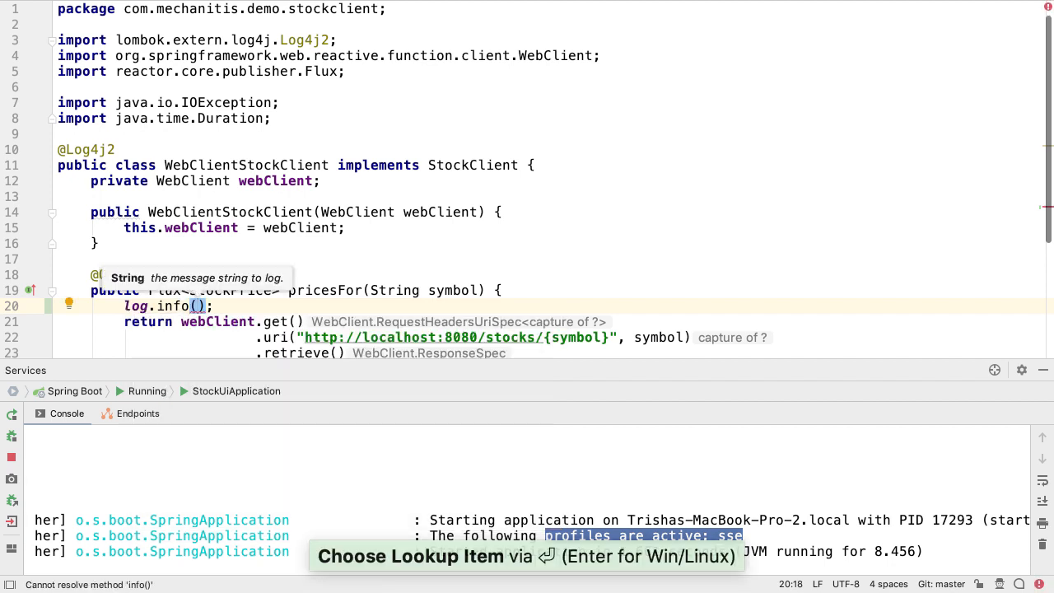
pyautogui.write('WebClient s"')
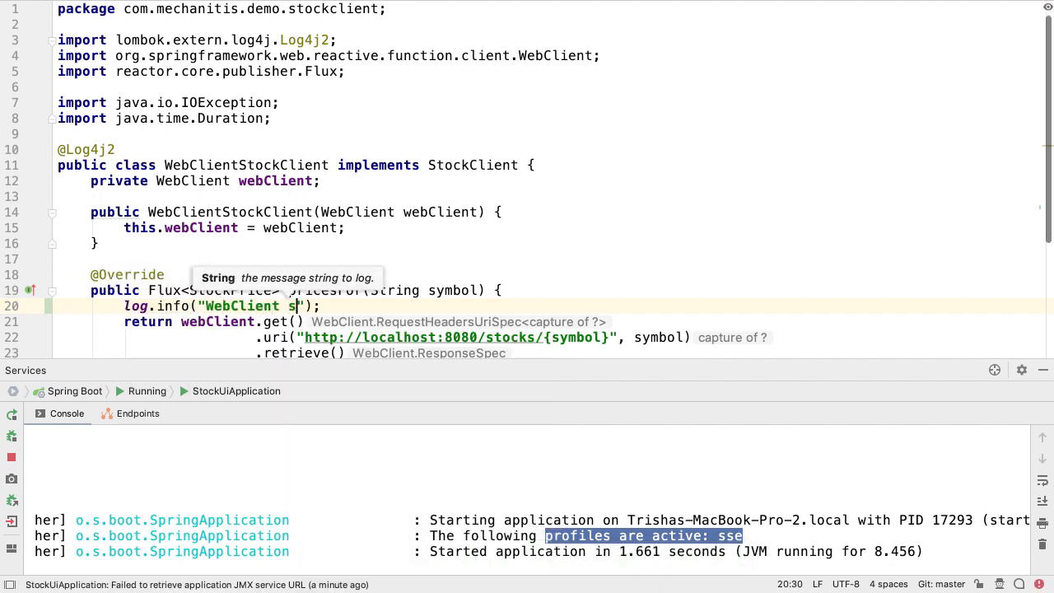
pyautogui.write('tock client')
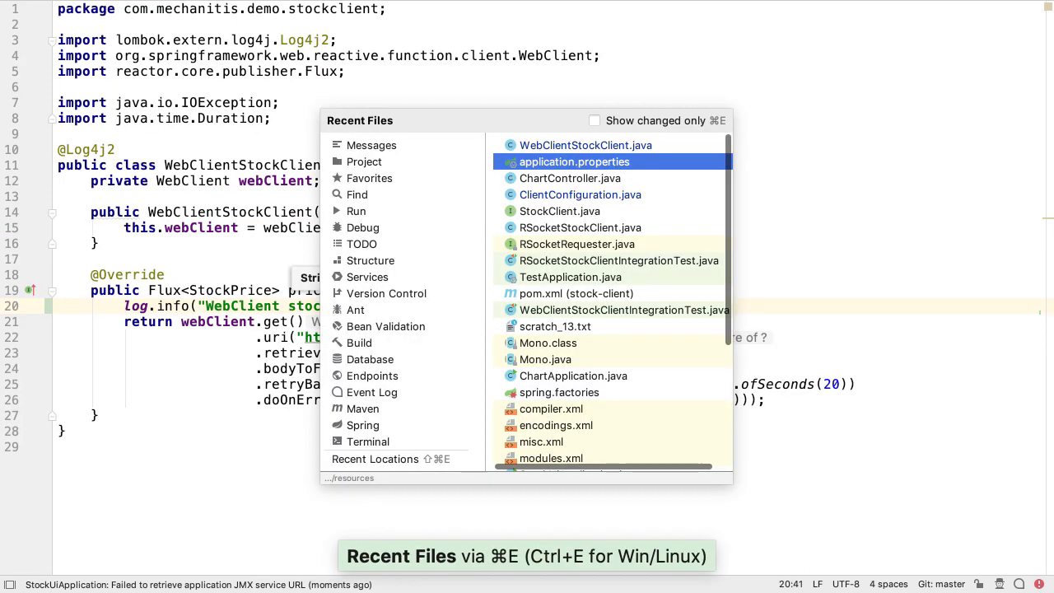
# Open RSocketStockClient and add log.info("RSocket stock client") at the start of pricesFor.
pyautogui.write('RS')
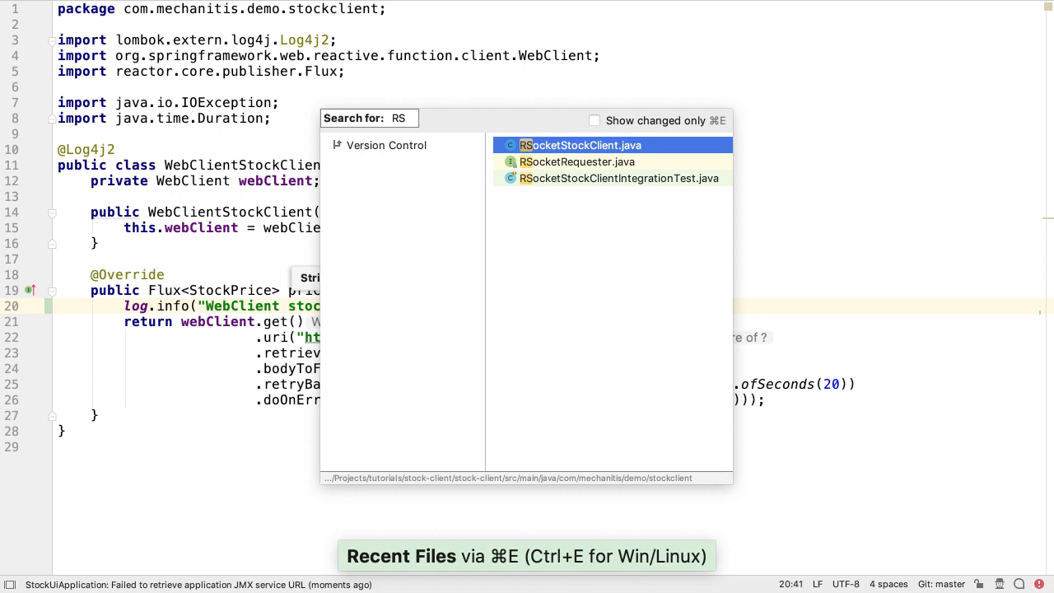
pyautogui.click(580, 145)
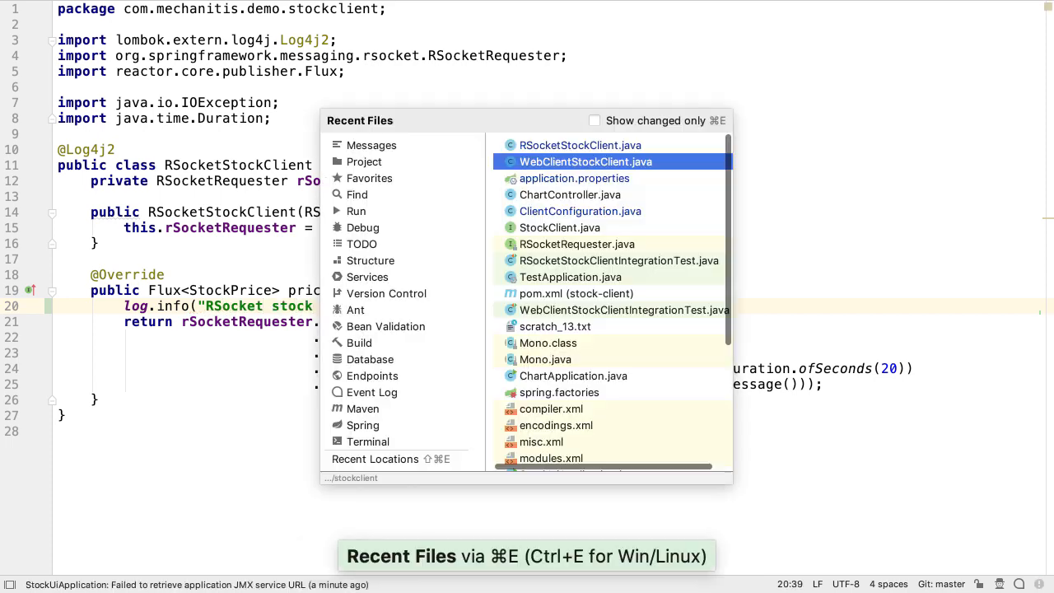
pyautogui.click(573, 178)
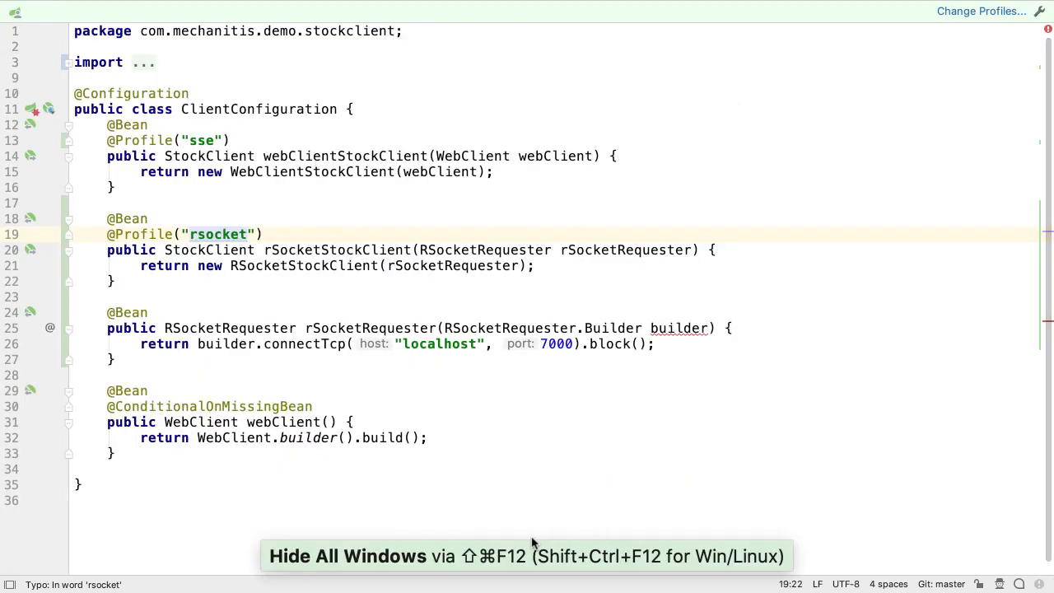
pyautogui.moveTo(557, 385)
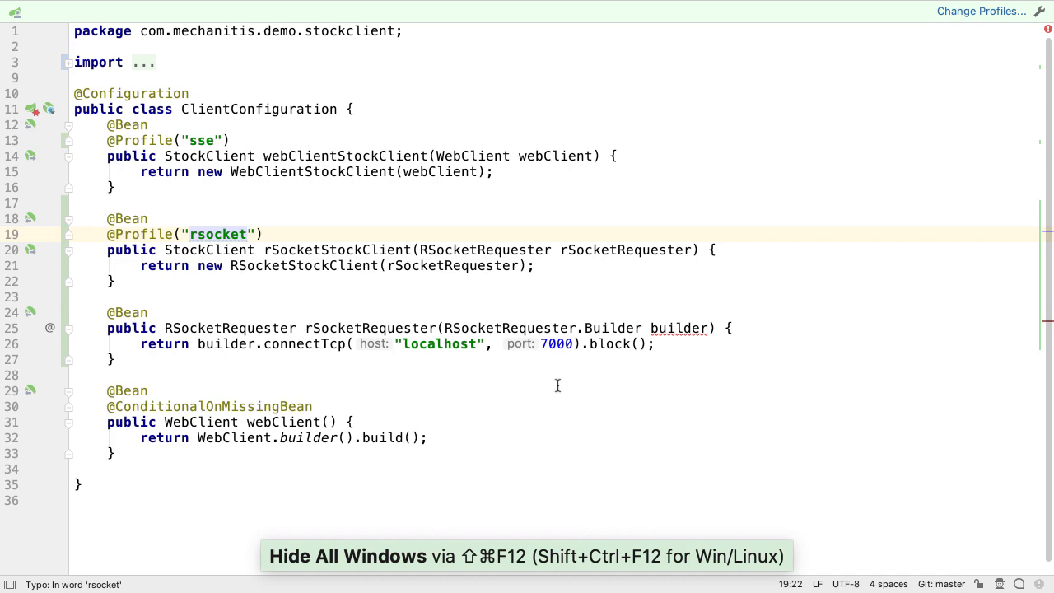